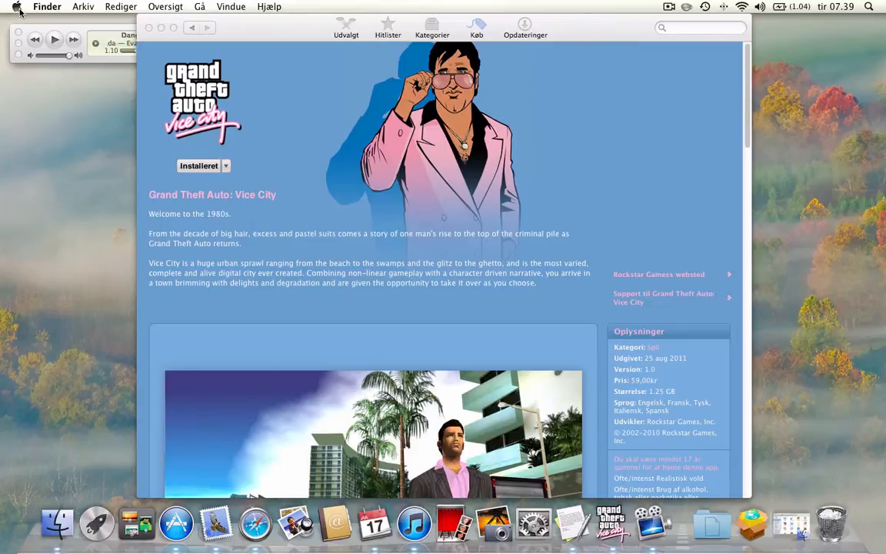
{"action": "mouse_move", "coordinate": [291, 113]}
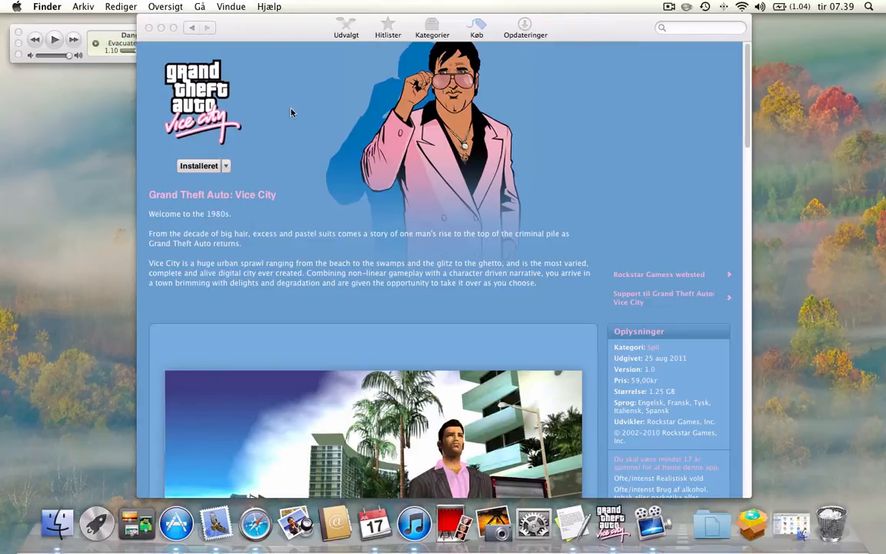
{"action": "mouse_move", "coordinate": [324, 142]}
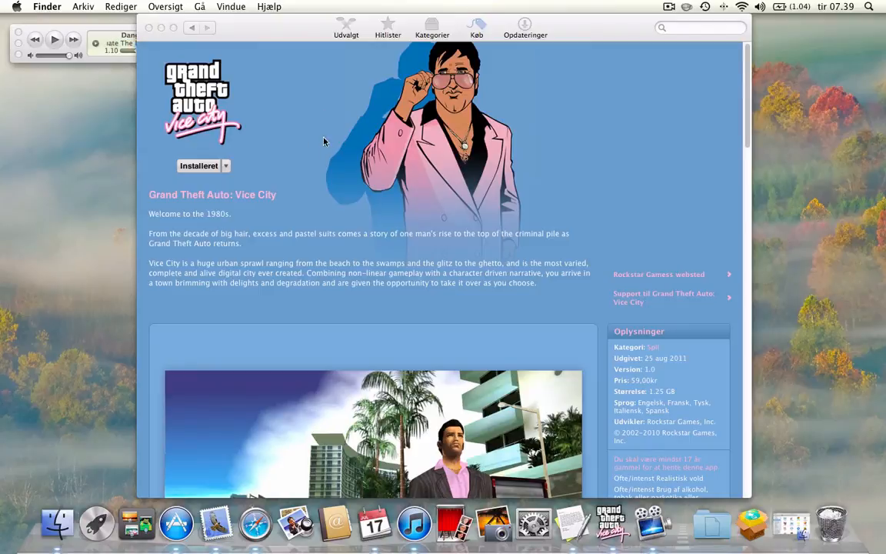
{"action": "mouse_move", "coordinate": [357, 145]}
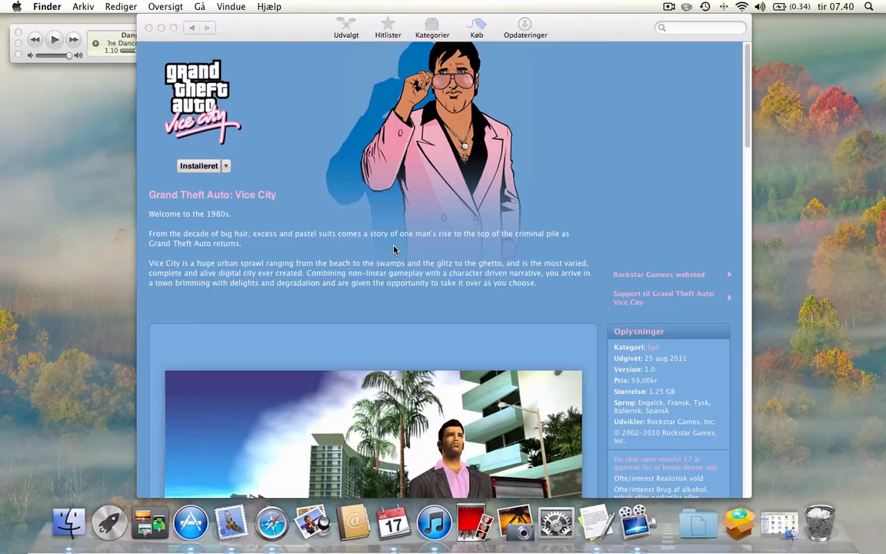
{"action": "mouse_move", "coordinate": [443, 308]}
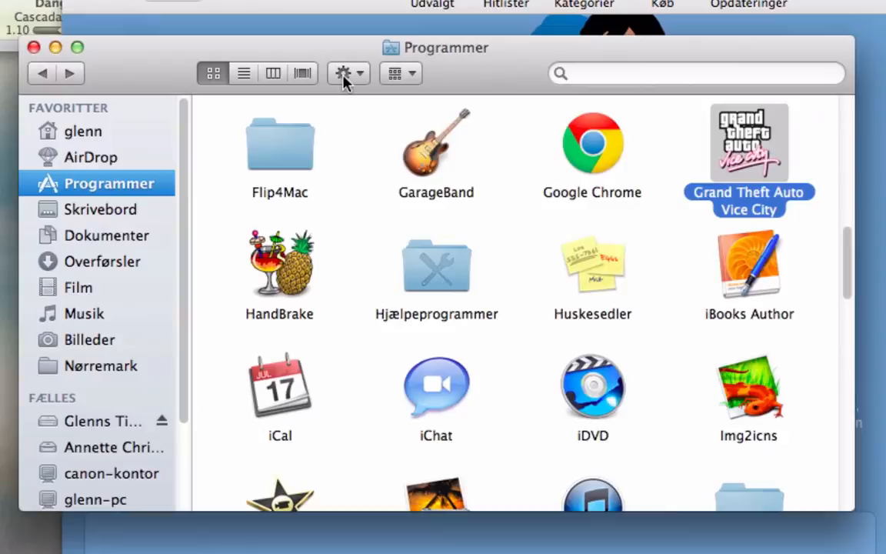
- Show the Vice City app's package contents and descend through Contents, transgaming and c_drive
{"action": "double_click", "coordinate": [748, 143]}
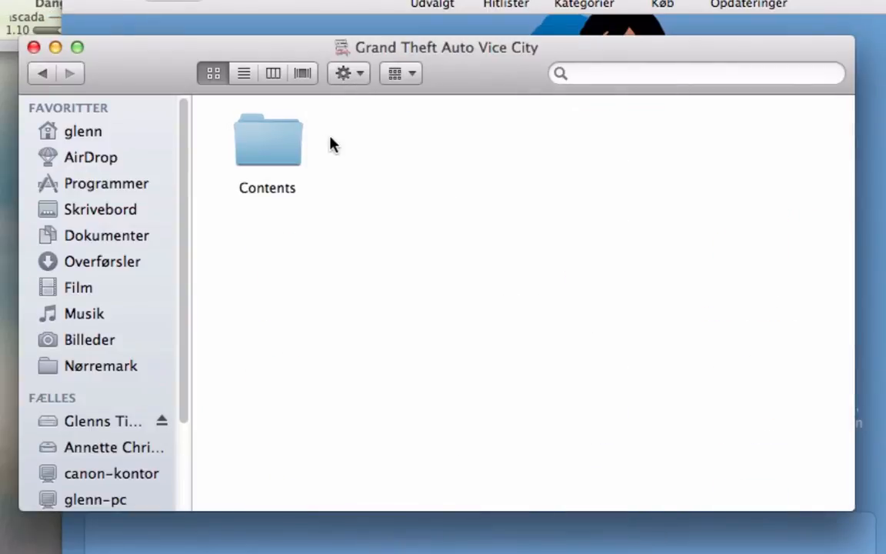
{"action": "mouse_move", "coordinate": [270, 161]}
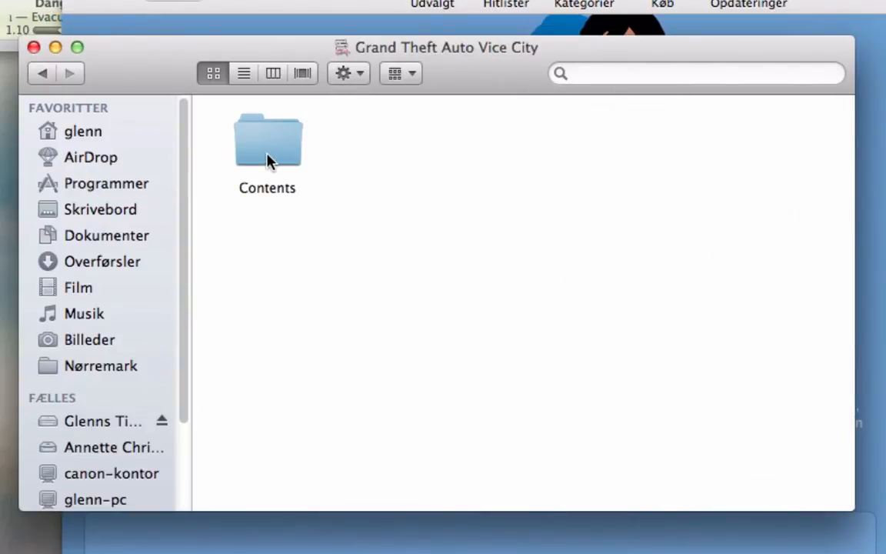
{"action": "mouse_move", "coordinate": [277, 137]}
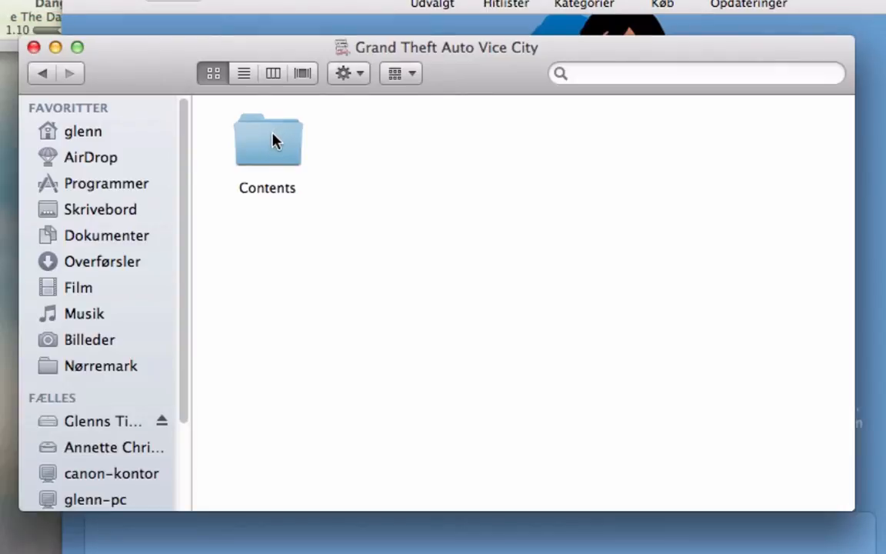
{"action": "double_click", "coordinate": [268, 142]}
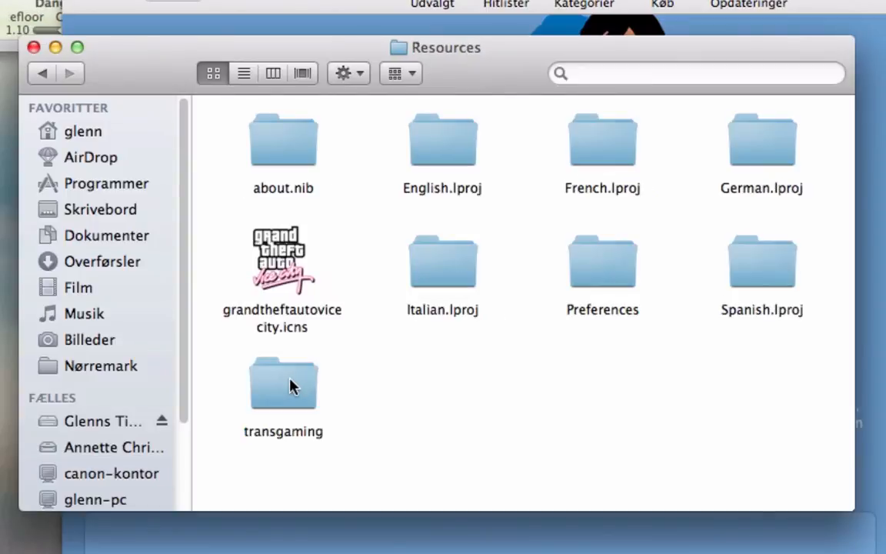
{"action": "double_click", "coordinate": [283, 385]}
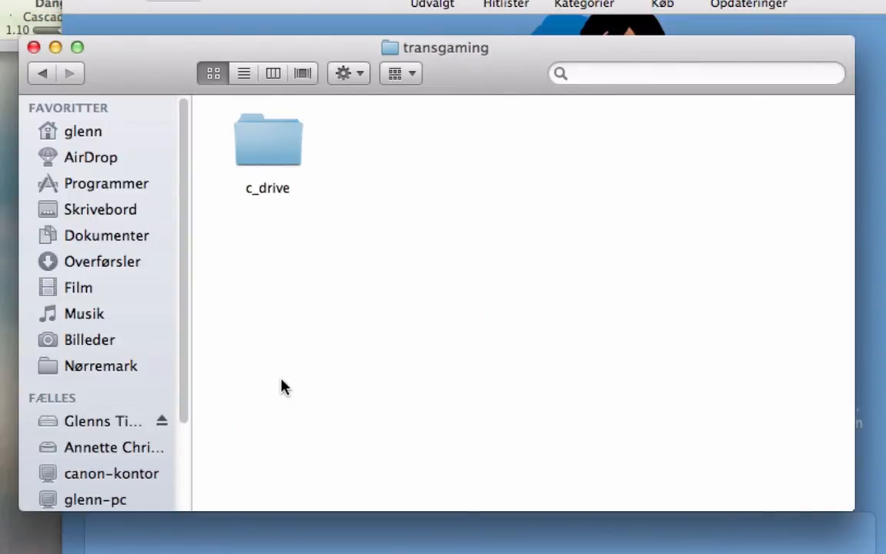
{"action": "double_click", "coordinate": [268, 140]}
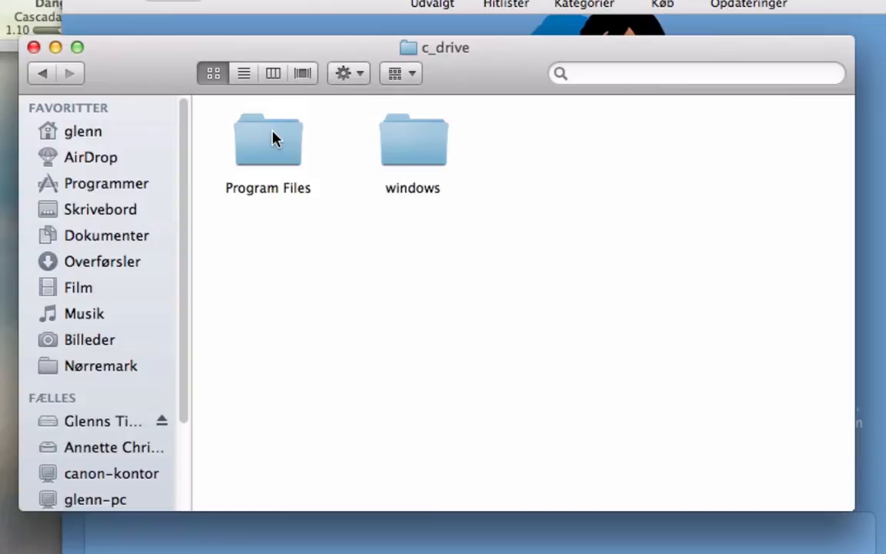
- Continue through Program Files, Rockstar Games and Grand Theft Auto Vice City into the audio folder
{"action": "double_click", "coordinate": [268, 138]}
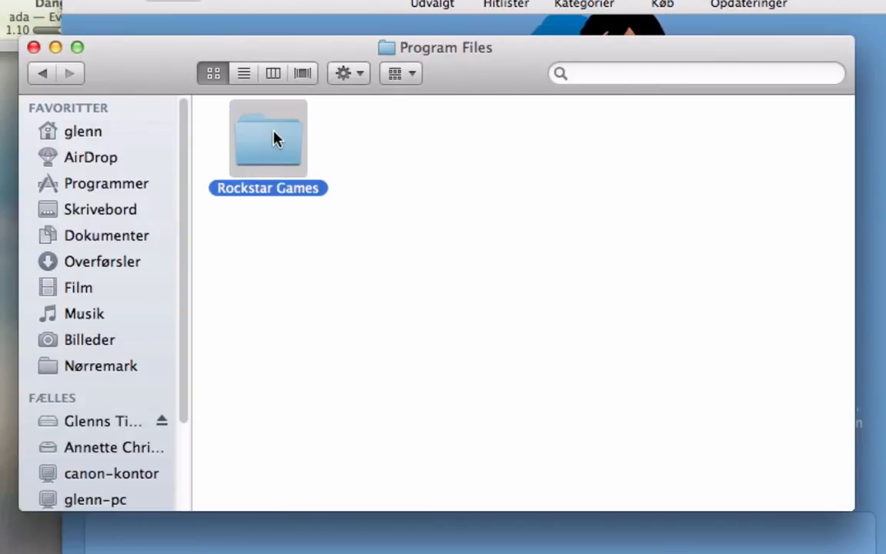
{"action": "double_click", "coordinate": [268, 139]}
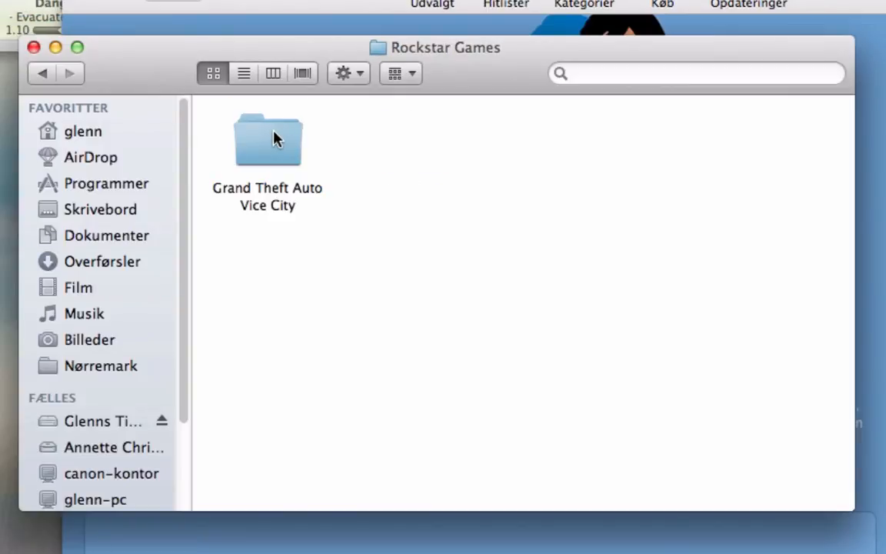
{"action": "double_click", "coordinate": [268, 139]}
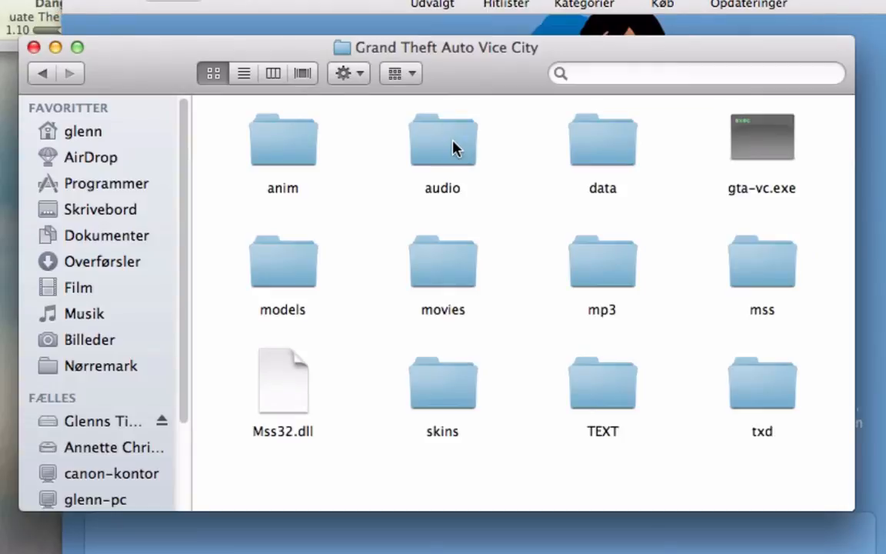
{"action": "double_click", "coordinate": [443, 138]}
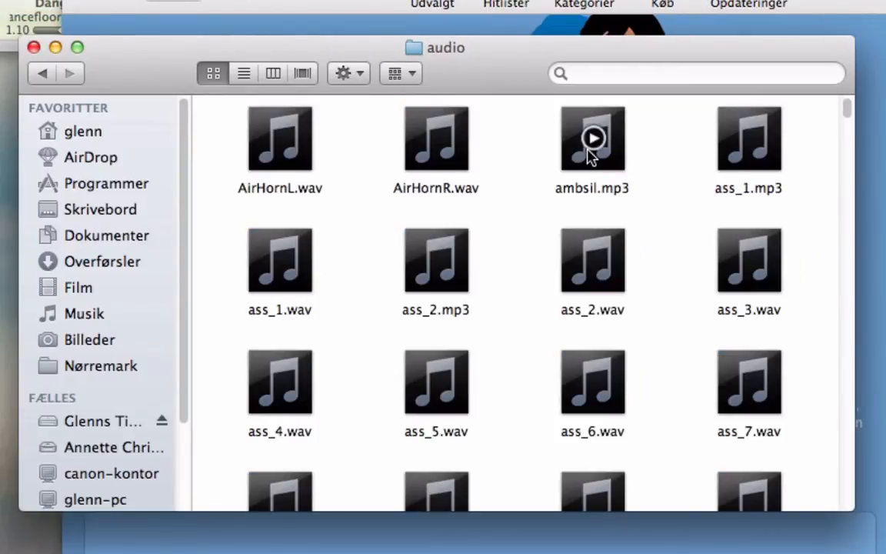
{"action": "mouse_move", "coordinate": [532, 215]}
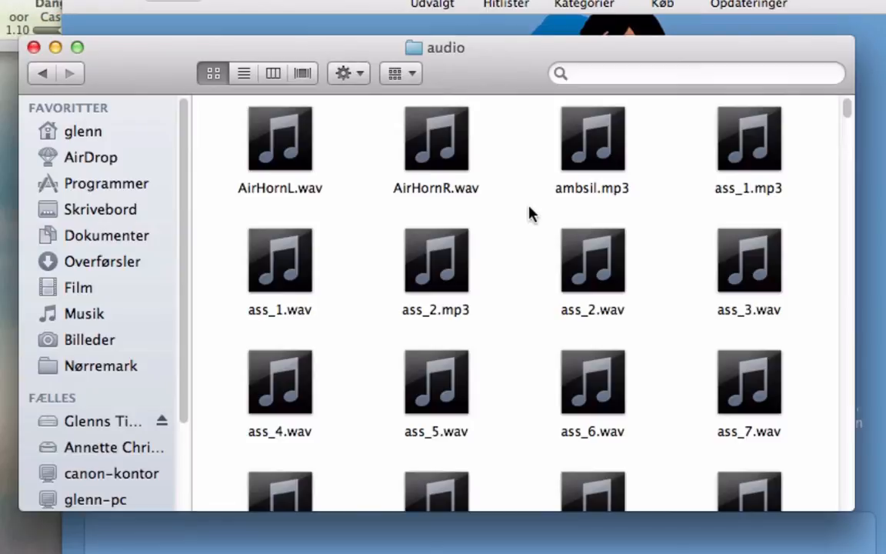
- Scroll the audio folder down past the ass and band sound files and back to the top
{"action": "scroll", "scroll_direction": "down", "scroll_amount": 3}
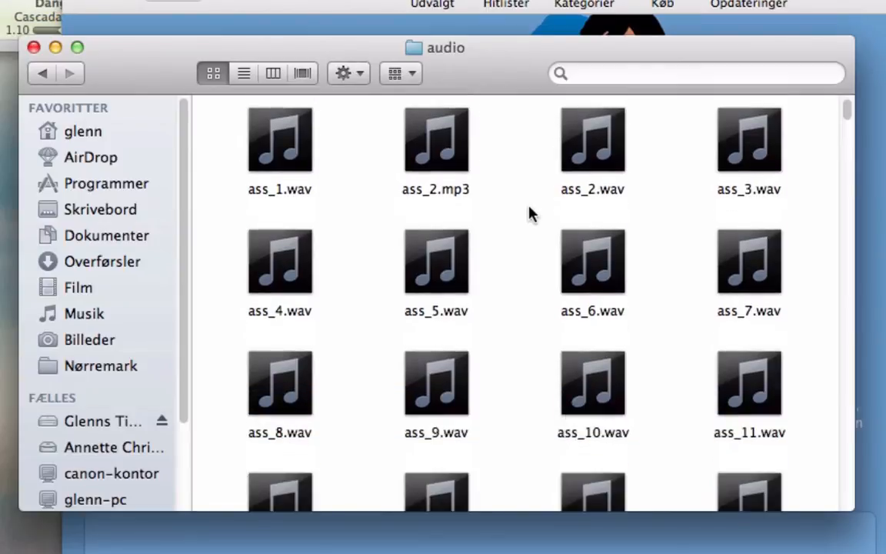
{"action": "scroll", "scroll_direction": "down", "scroll_amount": 3}
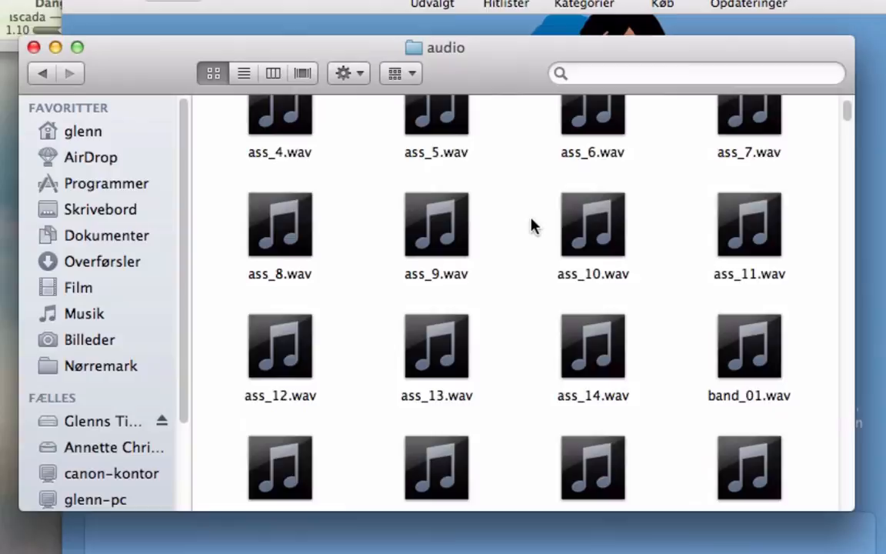
{"action": "scroll", "scroll_direction": "up", "scroll_amount": 3}
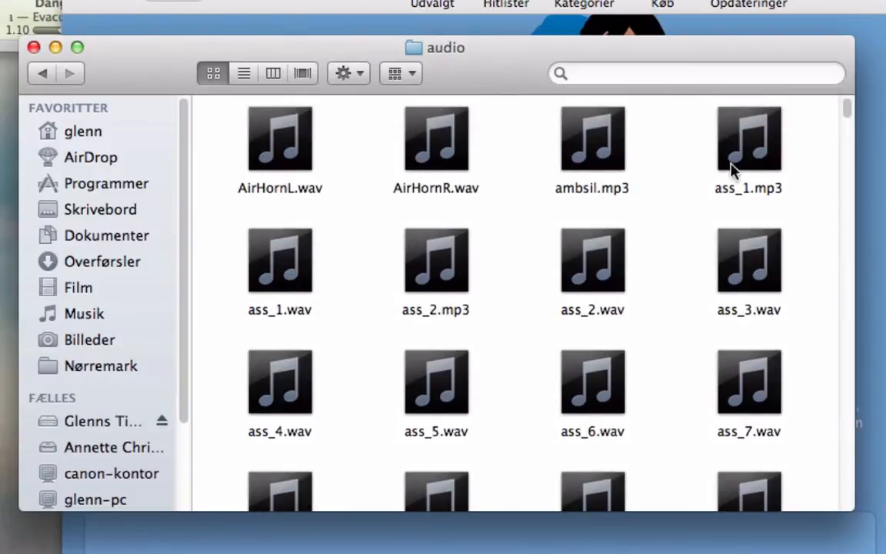
{"action": "mouse_move", "coordinate": [768, 129]}
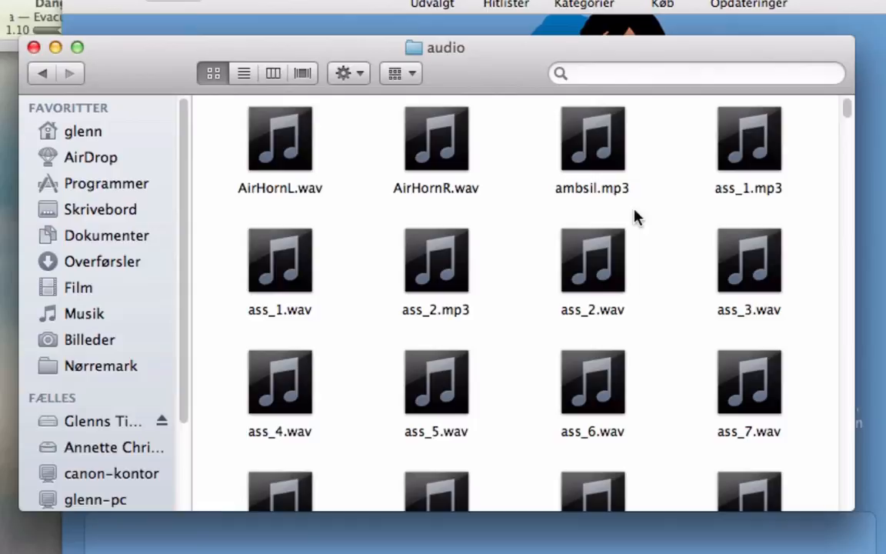
{"action": "mouse_move", "coordinate": [677, 437]}
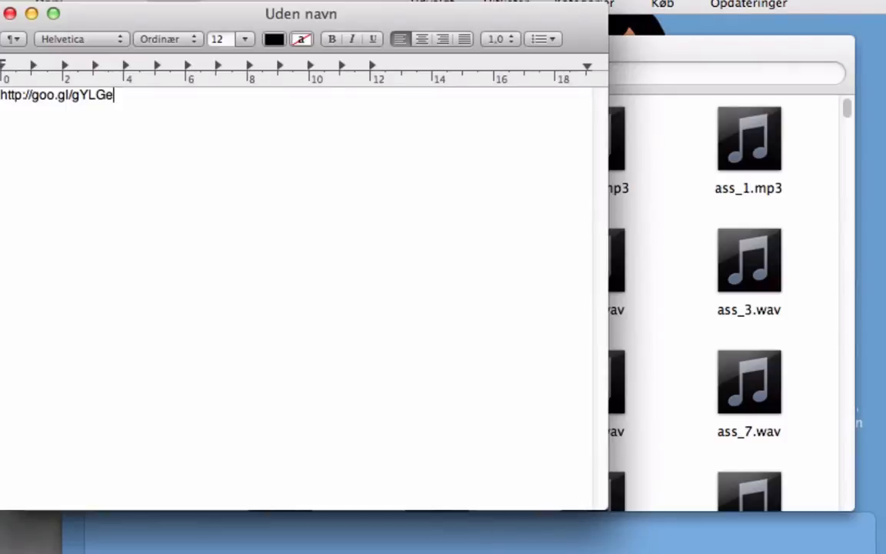
{"action": "triple_click", "coordinate": [56, 94]}
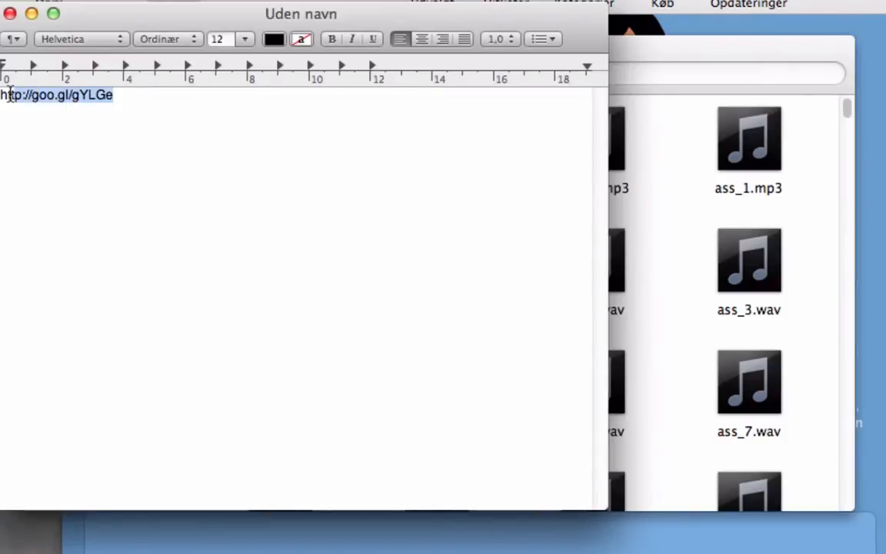
{"action": "right_click", "coordinate": [55, 95]}
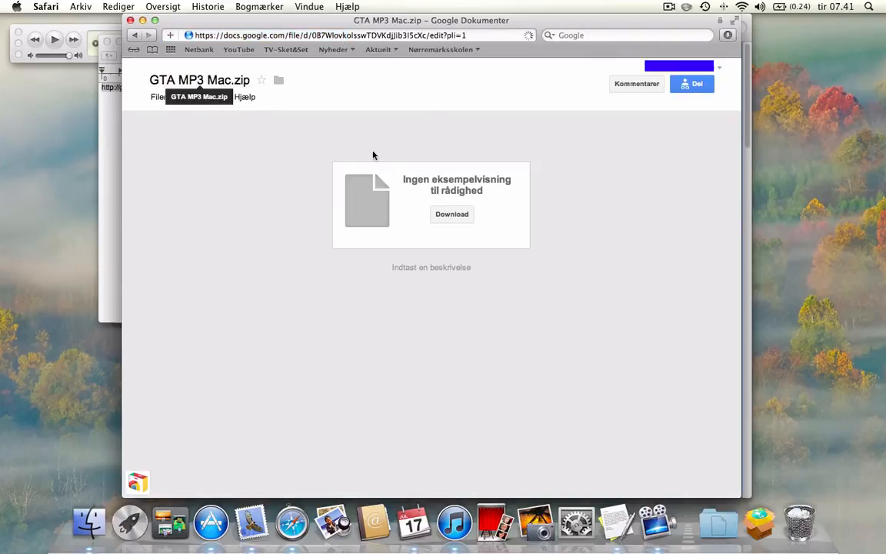
- Download GTA MP3 Mac.zip despite the virus-scan warning ('Download alligevel') and close the Safari window
{"action": "left_click", "coordinate": [452, 214]}
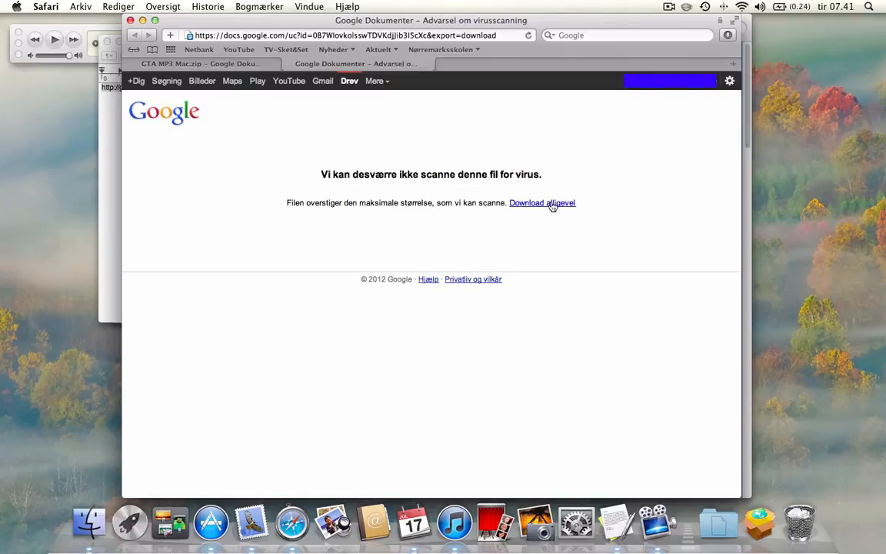
{"action": "left_click", "coordinate": [541, 203]}
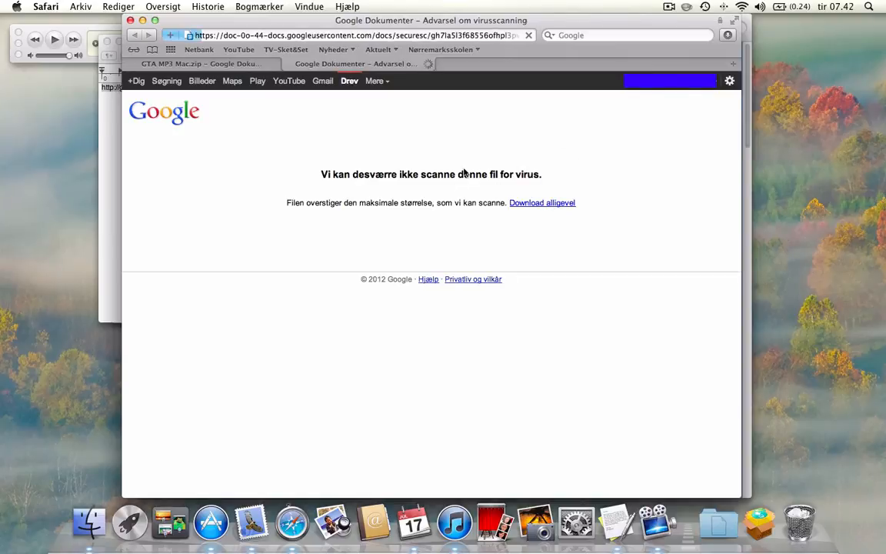
{"action": "left_click", "coordinate": [542, 203]}
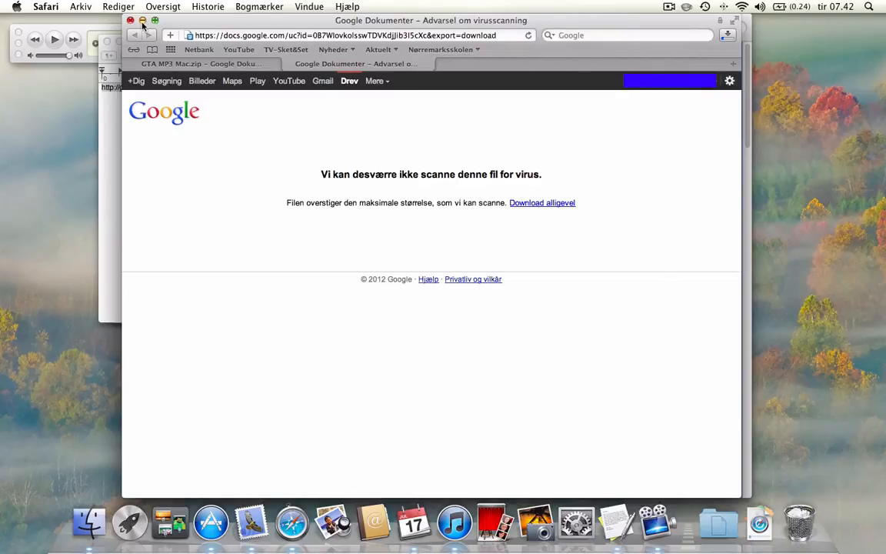
{"action": "left_click", "coordinate": [727, 36]}
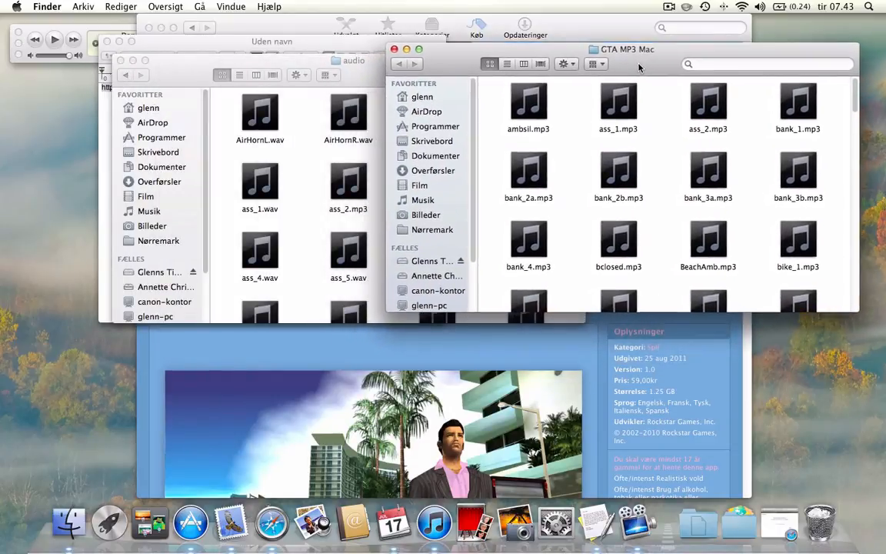
- Select all MP3s from ambsil.mp3 through Water.mp3 and drag them toward the audio window
{"action": "left_click", "coordinate": [529, 105]}
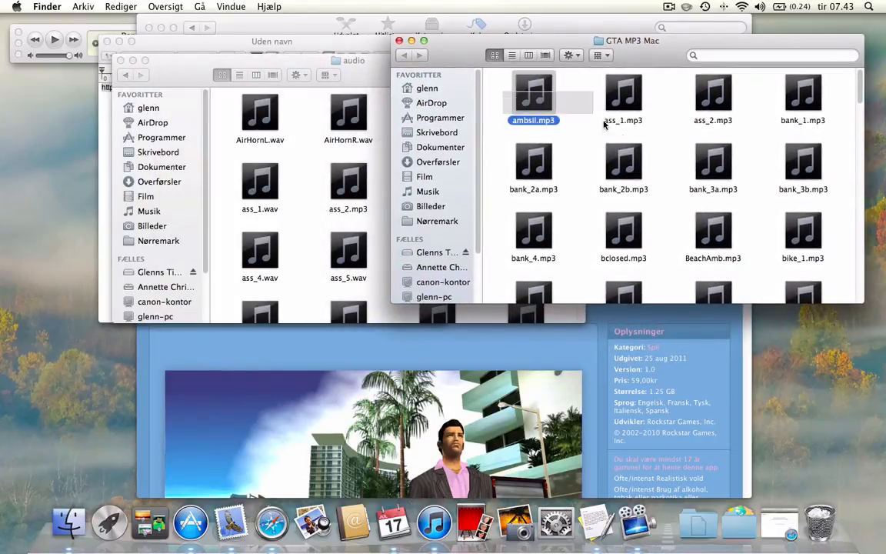
{"action": "scroll", "scroll_direction": "down", "scroll_amount": 3}
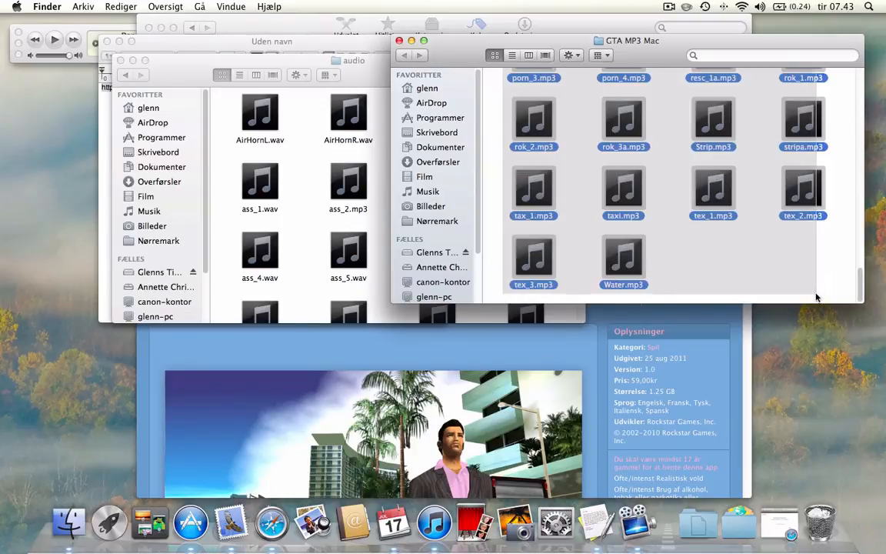
{"action": "left_click", "coordinate": [569, 55]}
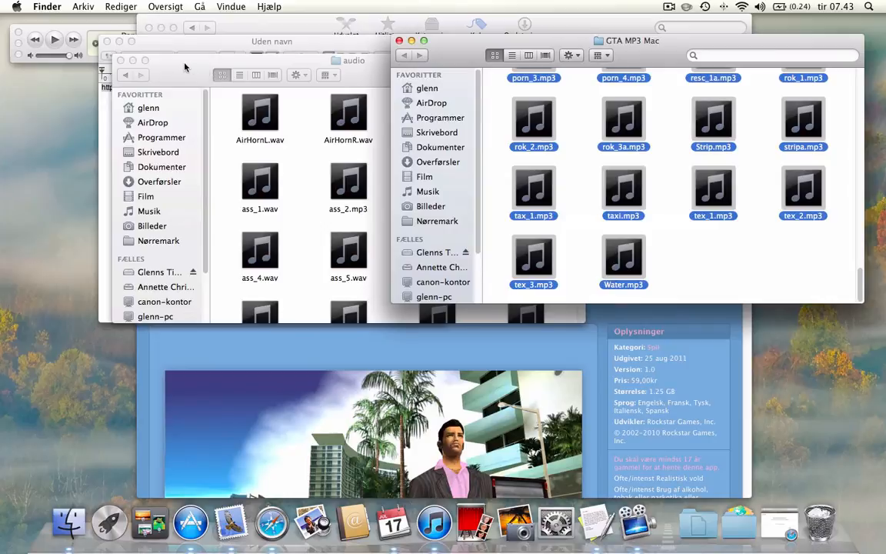
{"action": "left_click", "coordinate": [295, 74]}
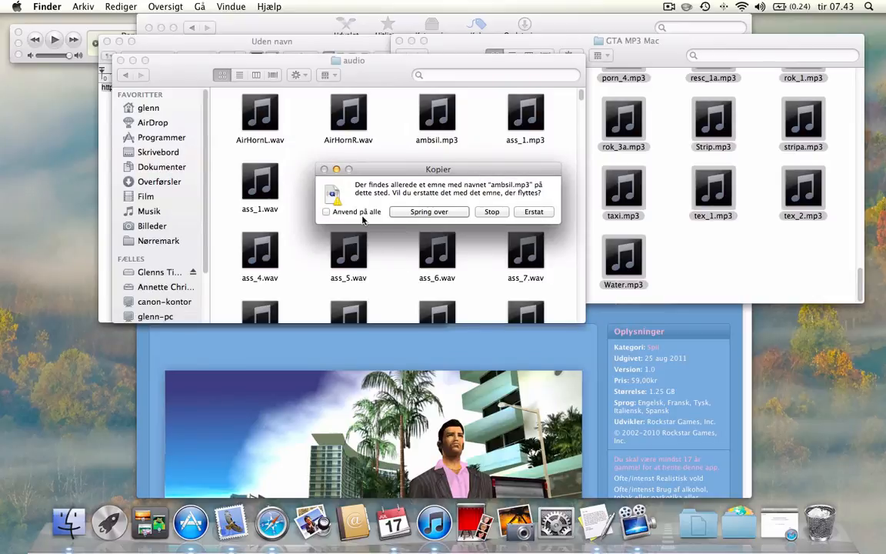
- Replace all duplicate MP3s ('Anvend på alle', Erstat) with the admin password, then open Launchpad's Spil folder
{"action": "left_click", "coordinate": [532, 213]}
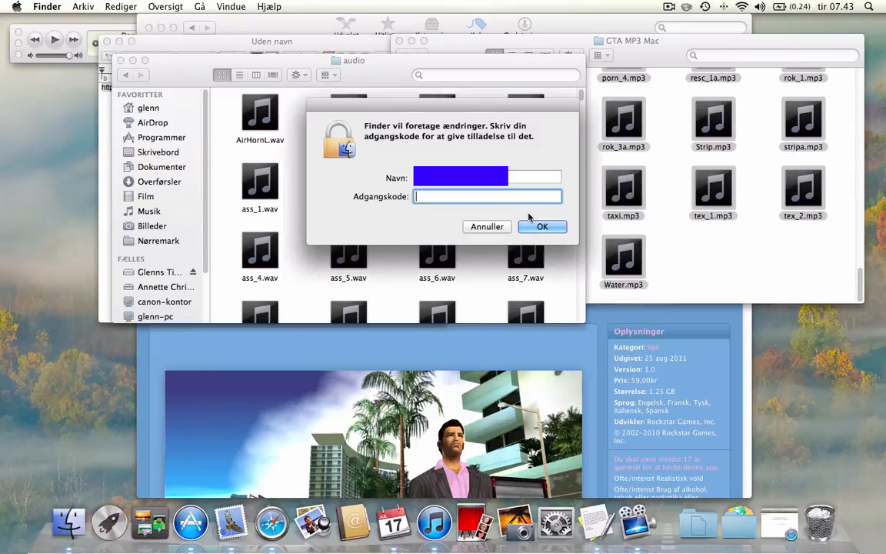
{"action": "type", "text": "••••"}
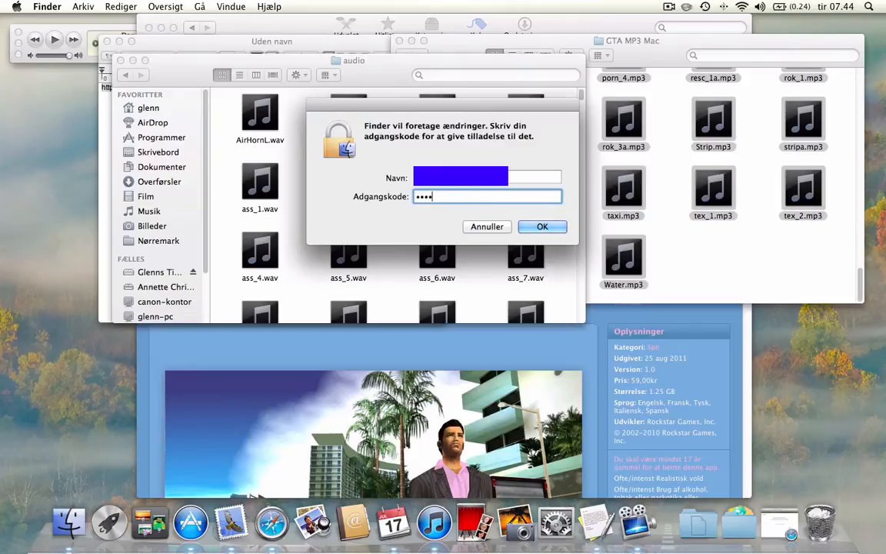
{"action": "type", "text": "••••"}
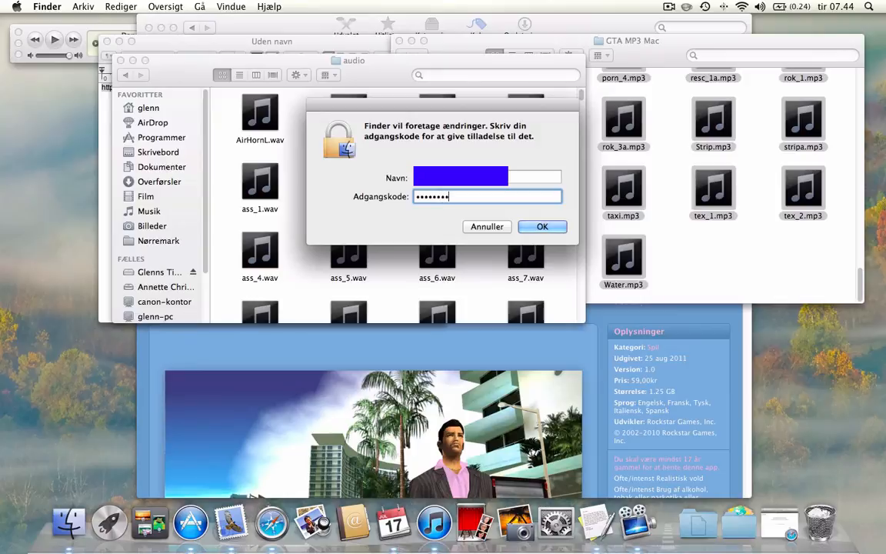
{"action": "left_click", "coordinate": [542, 226]}
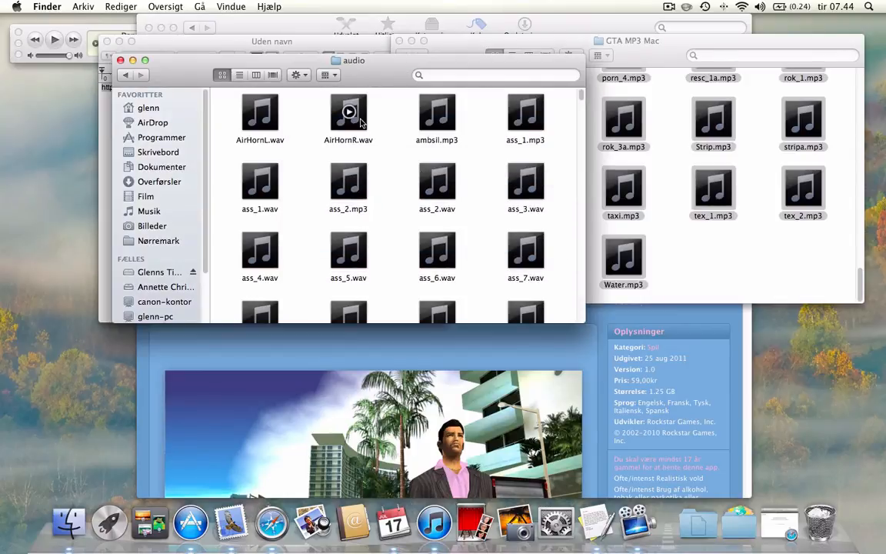
{"action": "mouse_move", "coordinate": [329, 222]}
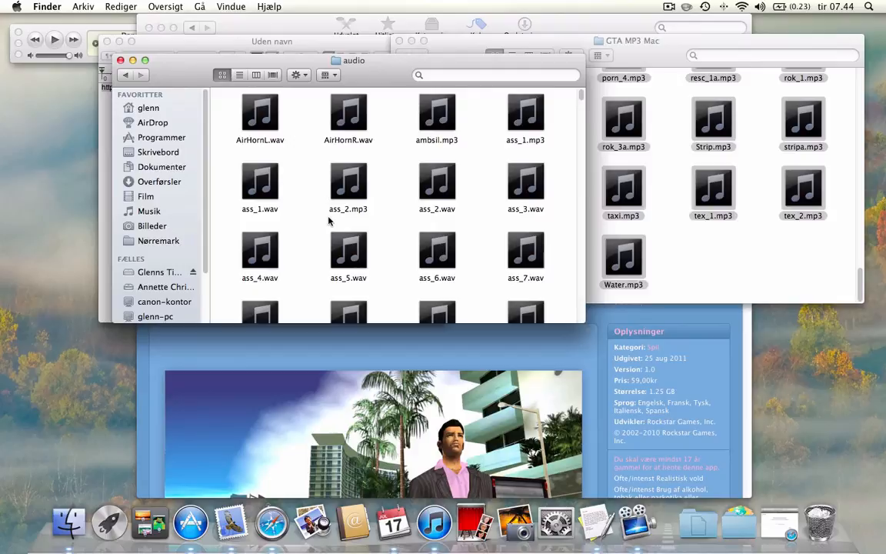
{"action": "left_click", "coordinate": [109, 522]}
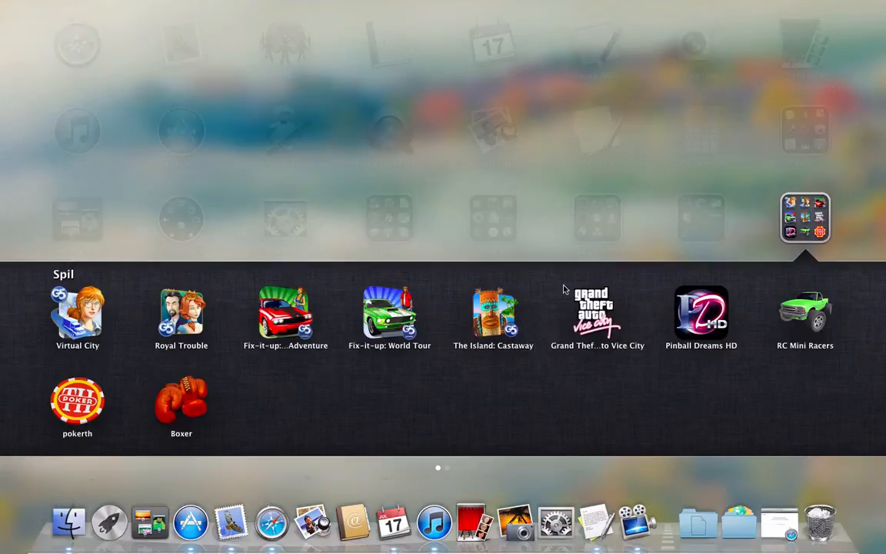